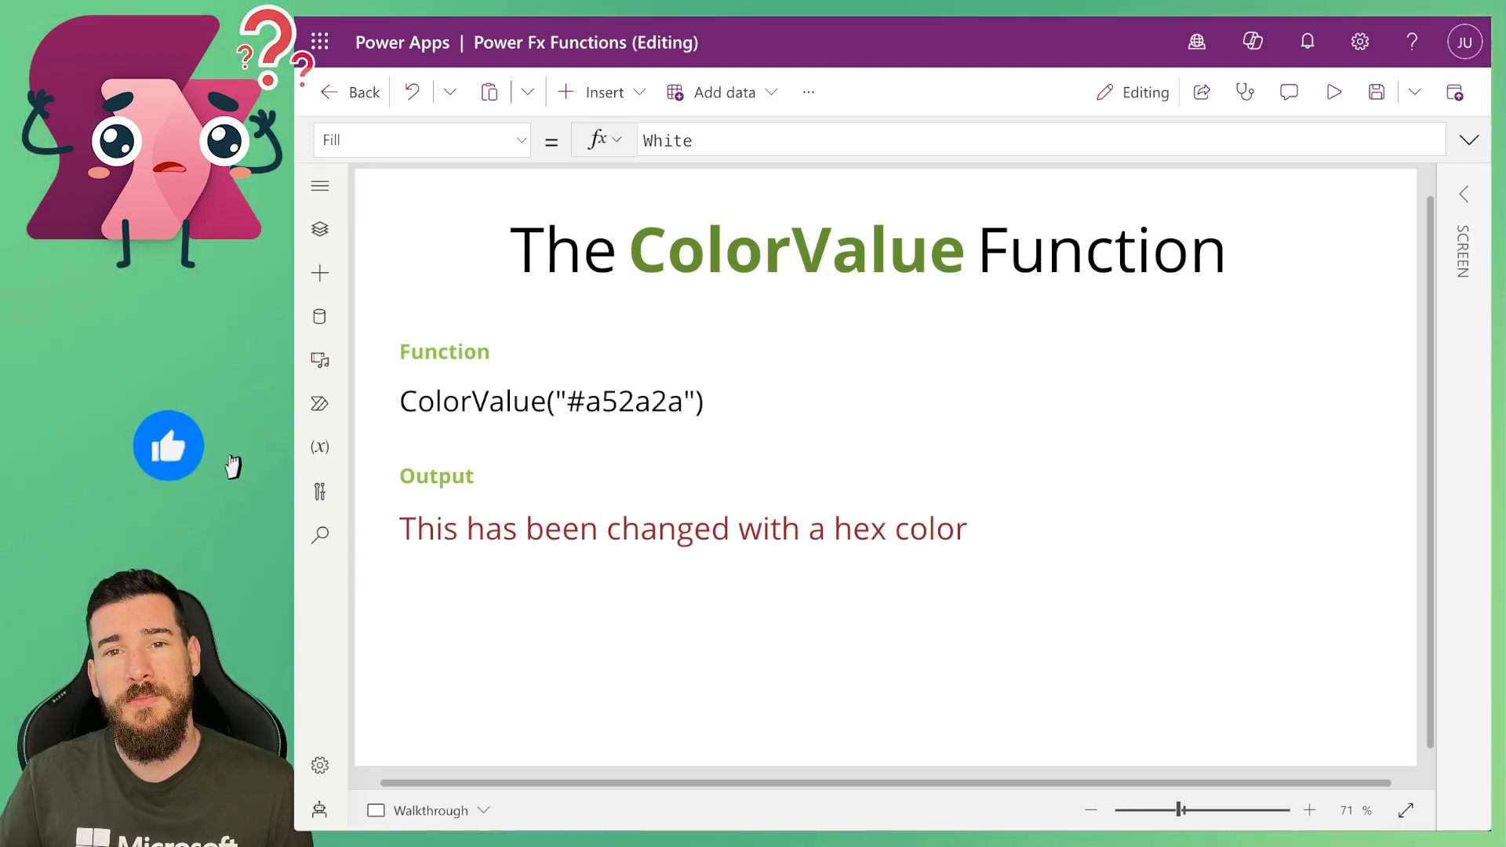
Select the output sentence label to reveal its Color formula ColorValue("#a52a2a").
left_click(168, 445)
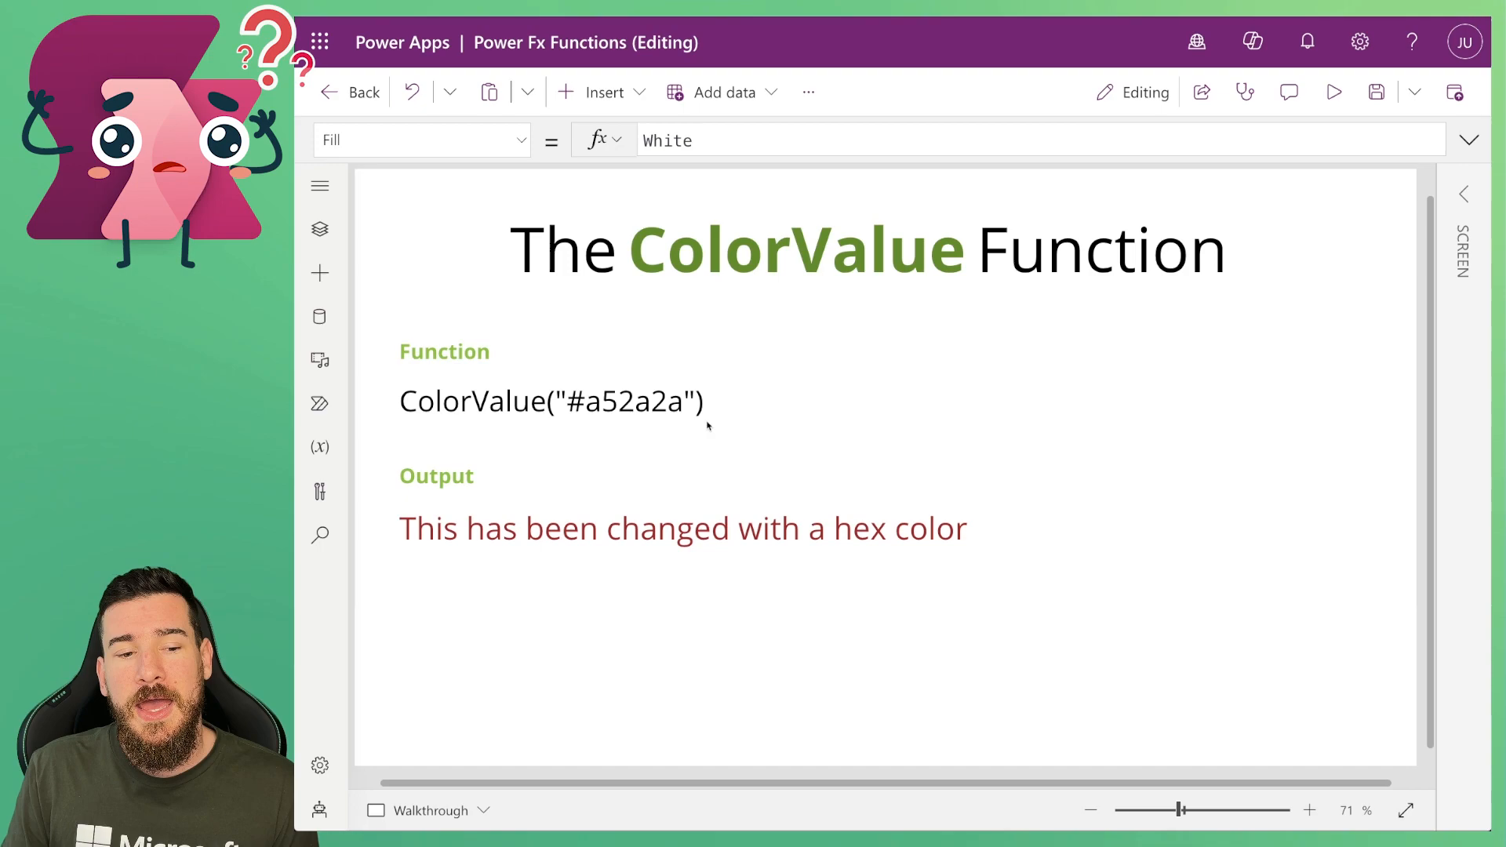
mouse_move(701, 429)
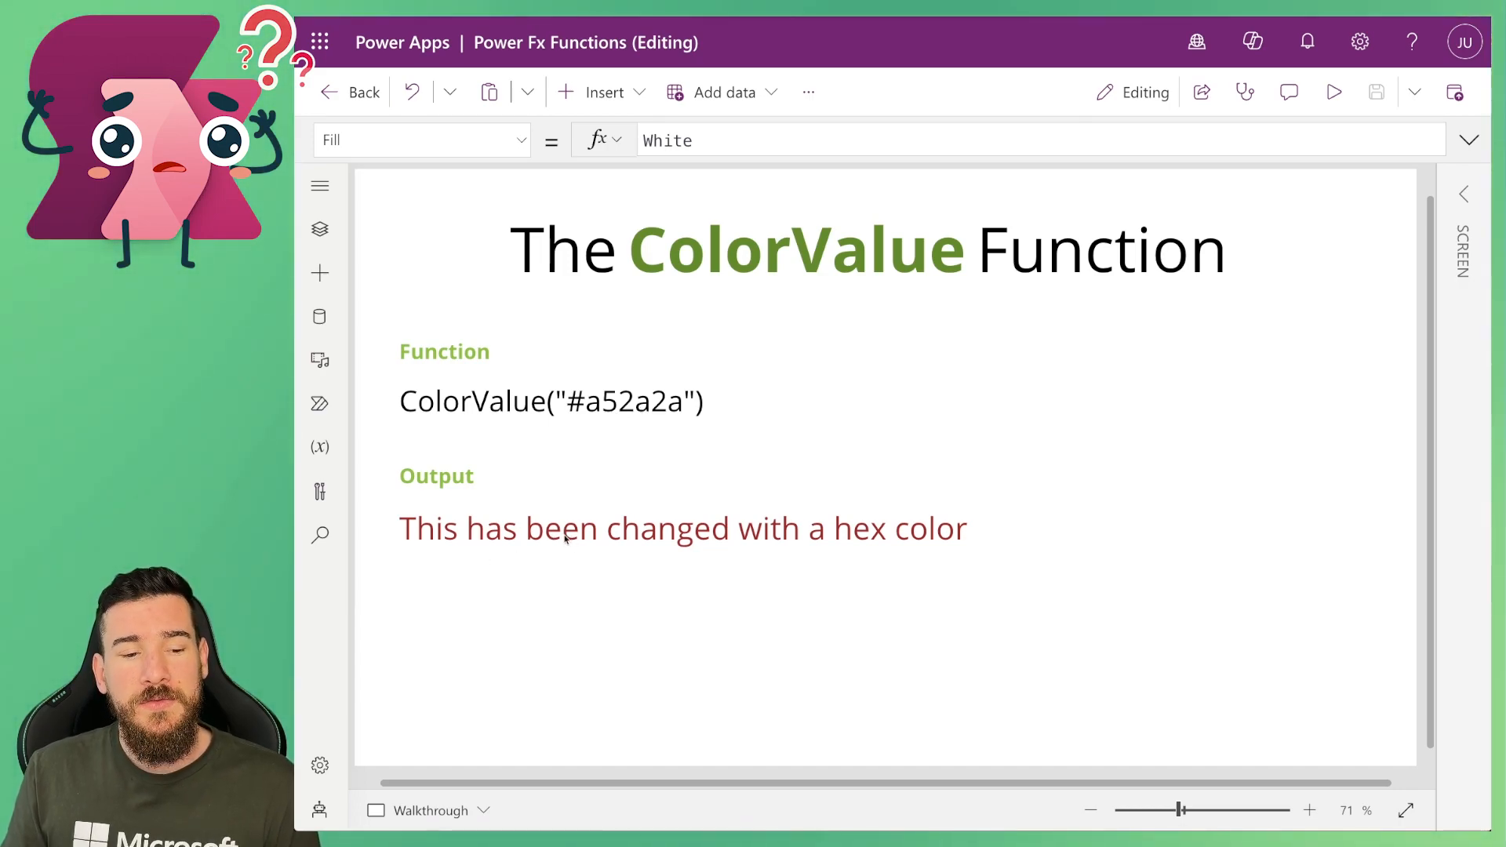
left_click(681, 527)
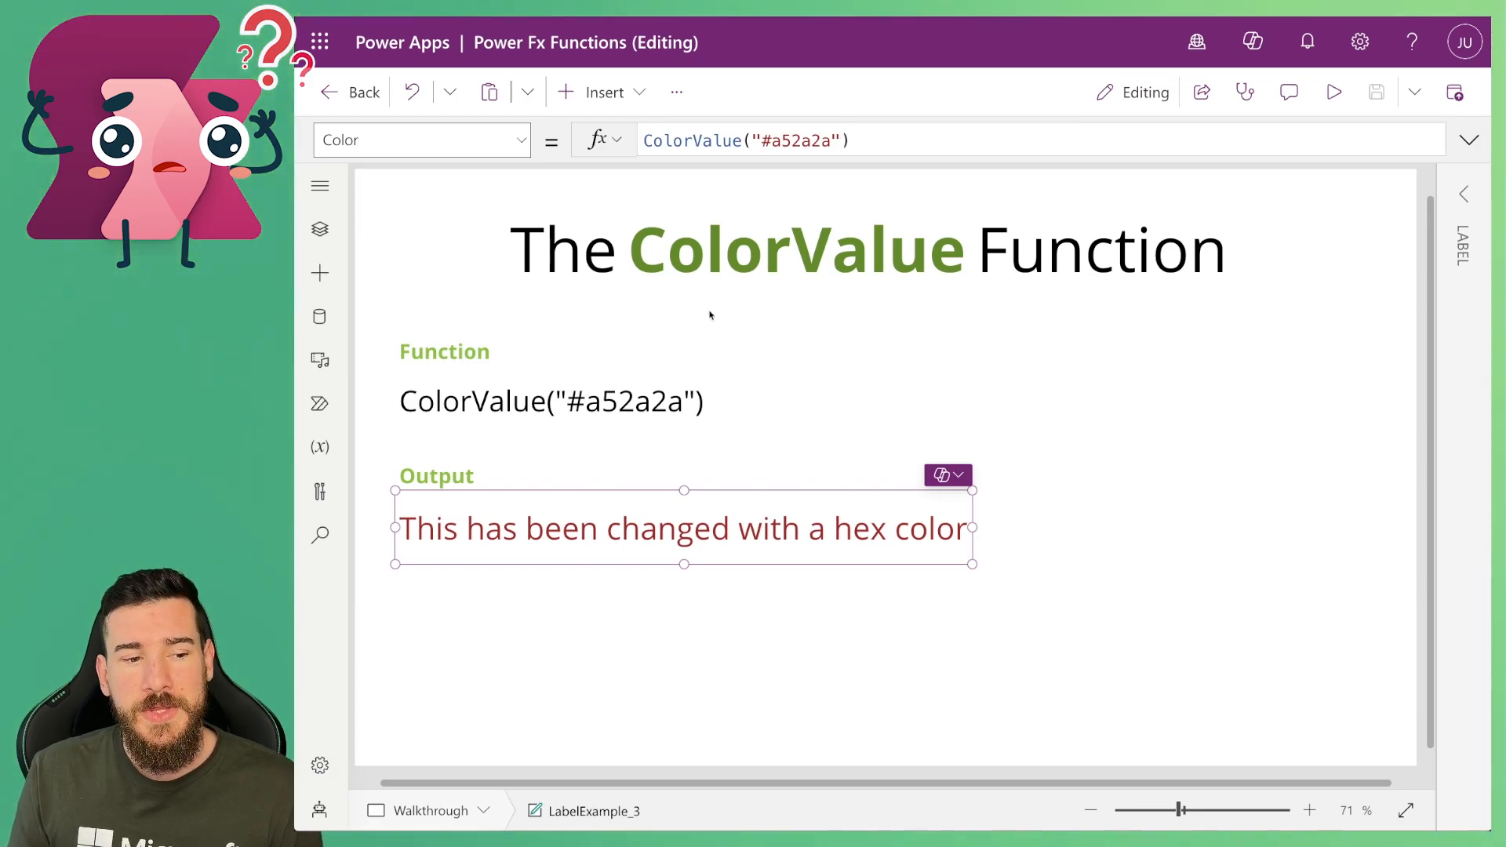
mouse_move(552, 401)
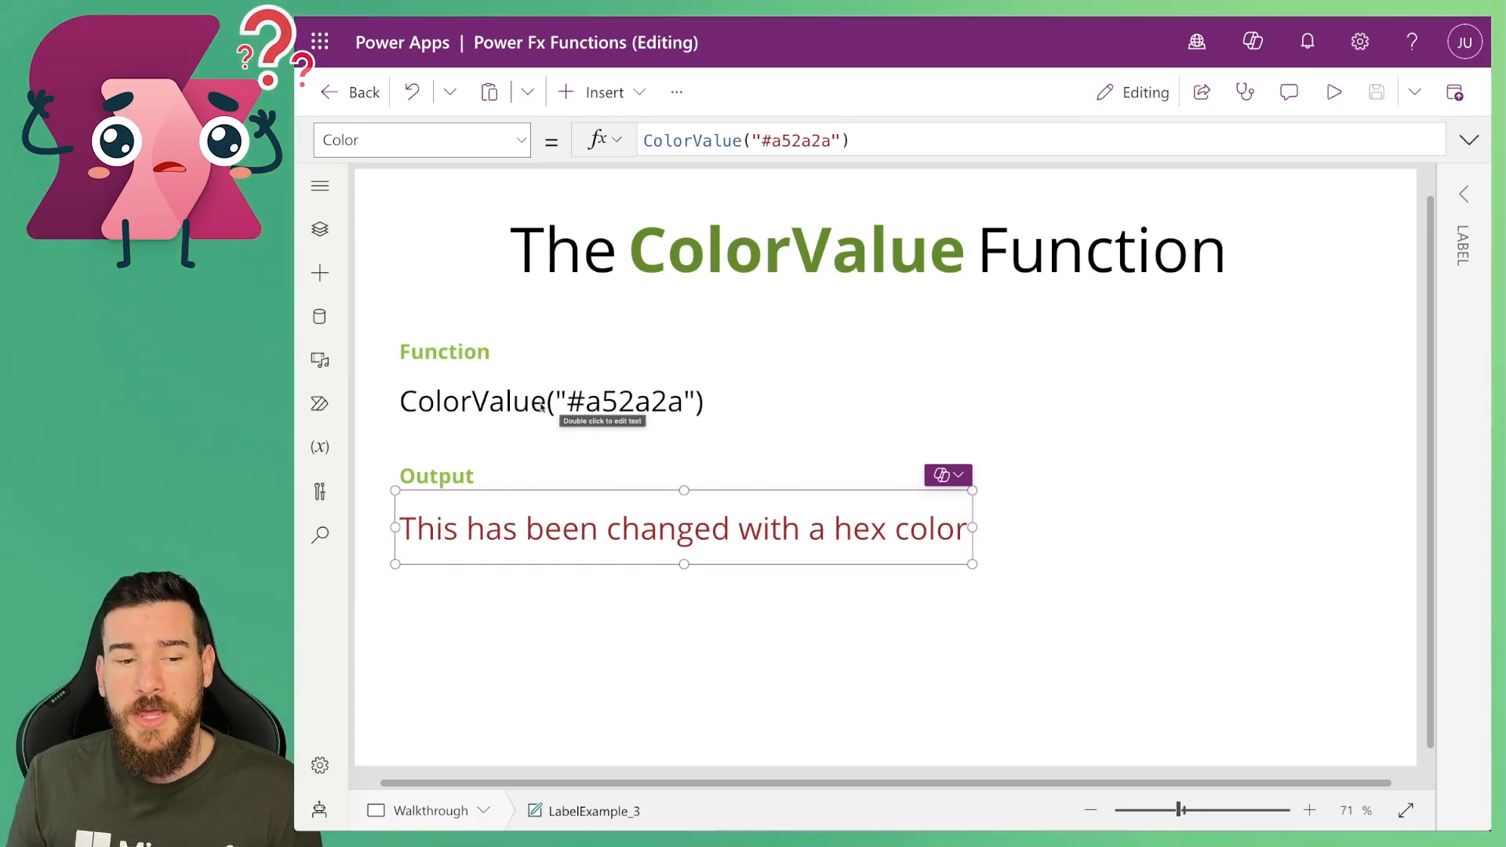
mouse_move(735, 394)
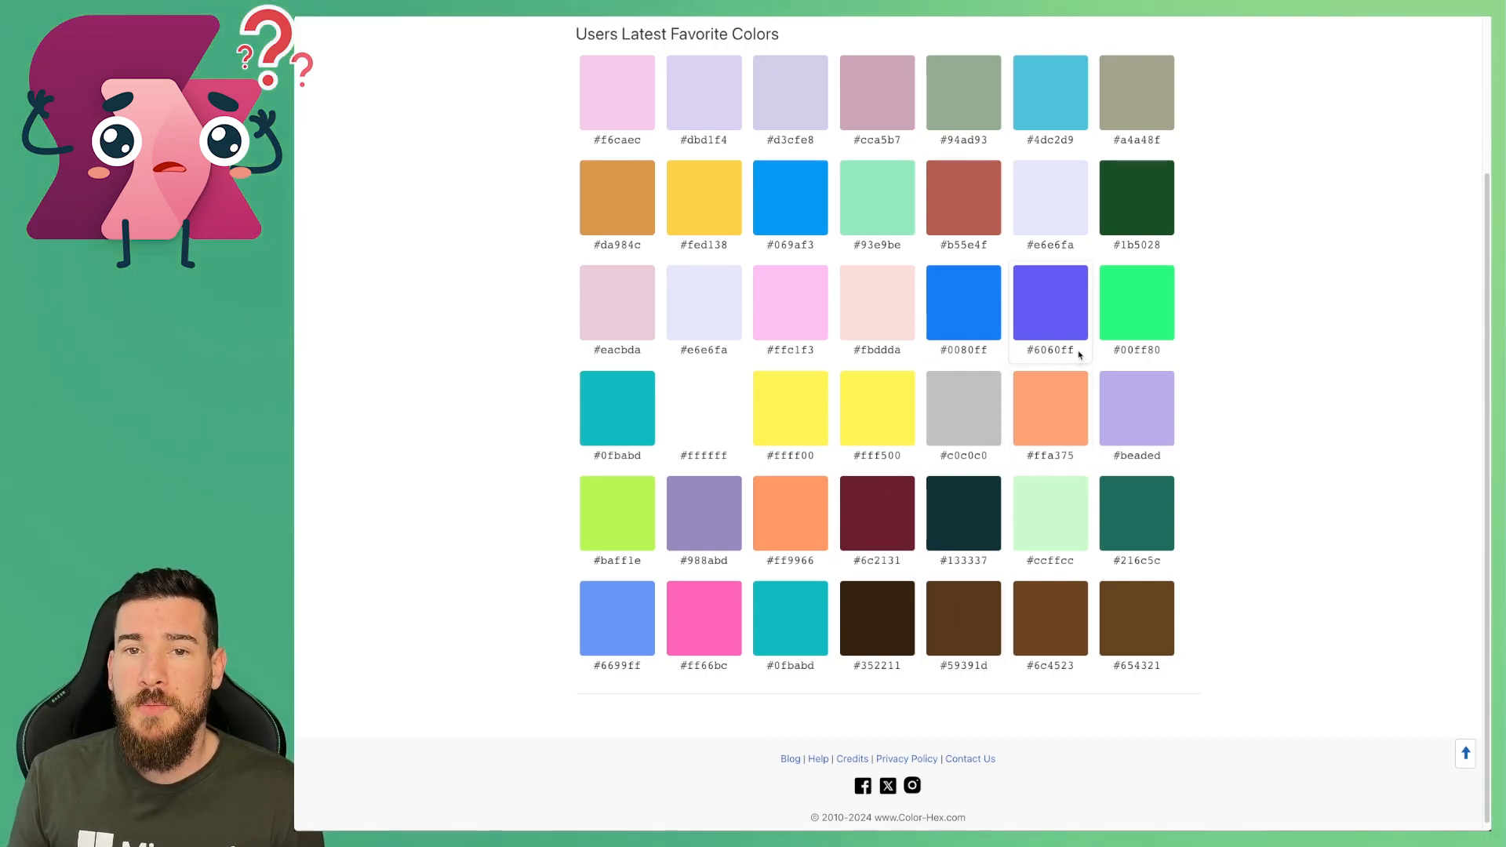
Copy the #6060ff hex code from Users Latest Favorite Colors on color-hex.com.
double_click(1049, 350)
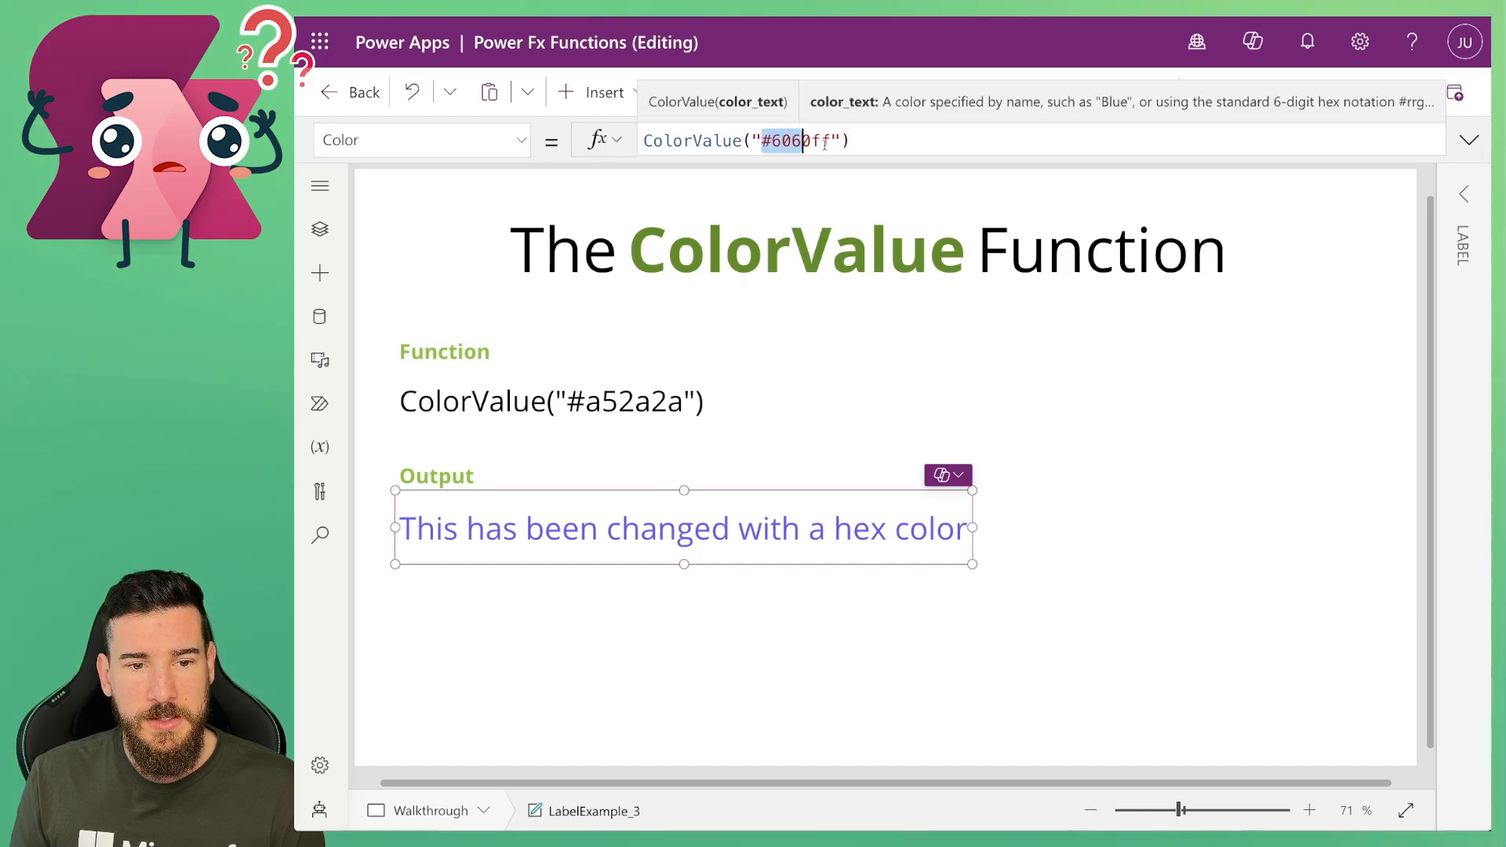
Set the label's Color formula to ColorValue("#fff500") to make the text yellow.
type("#fff500")
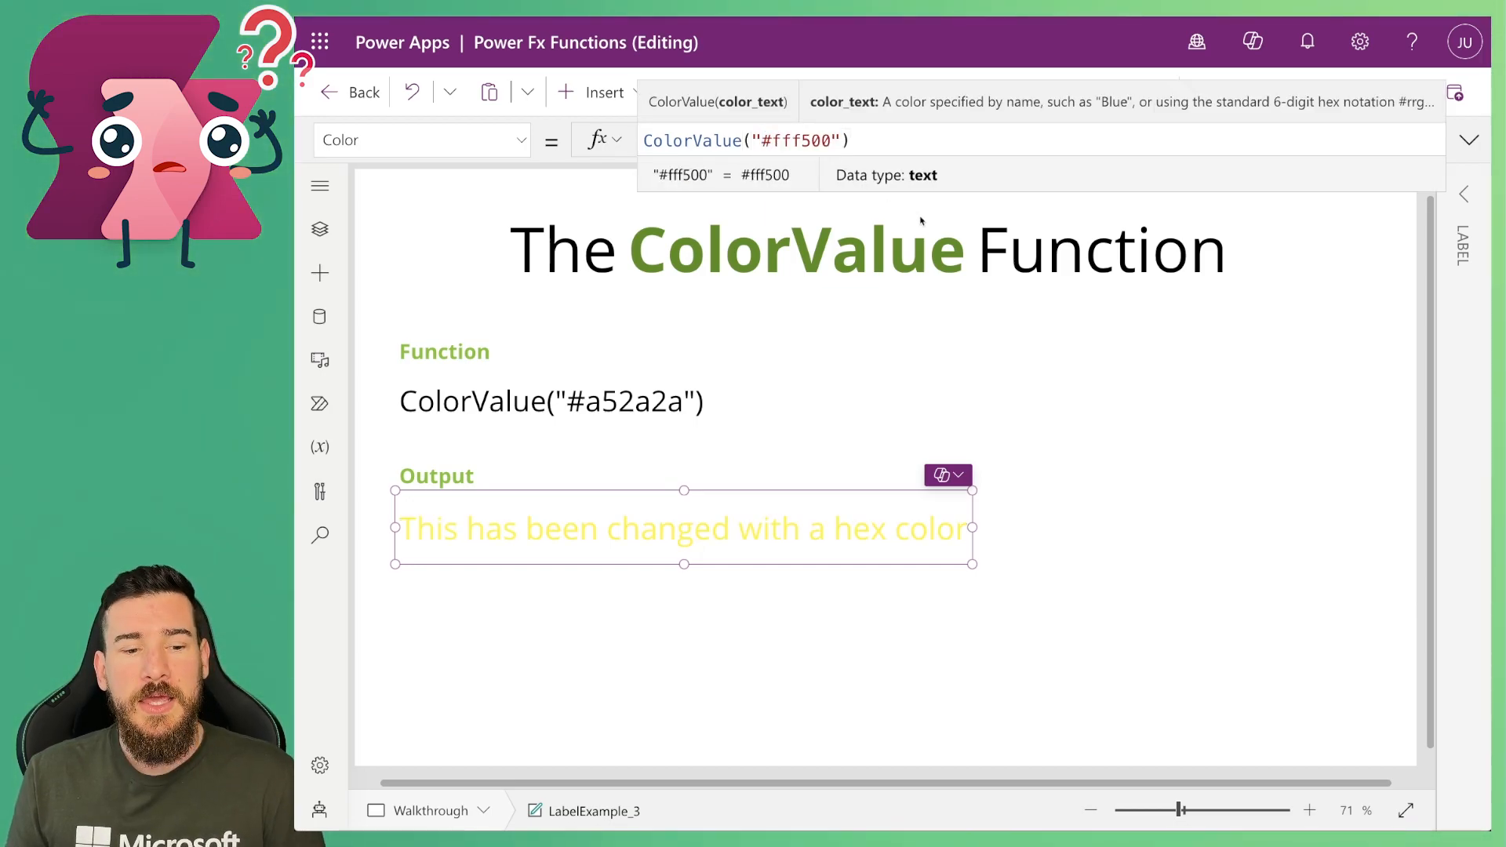
mouse_move(912, 240)
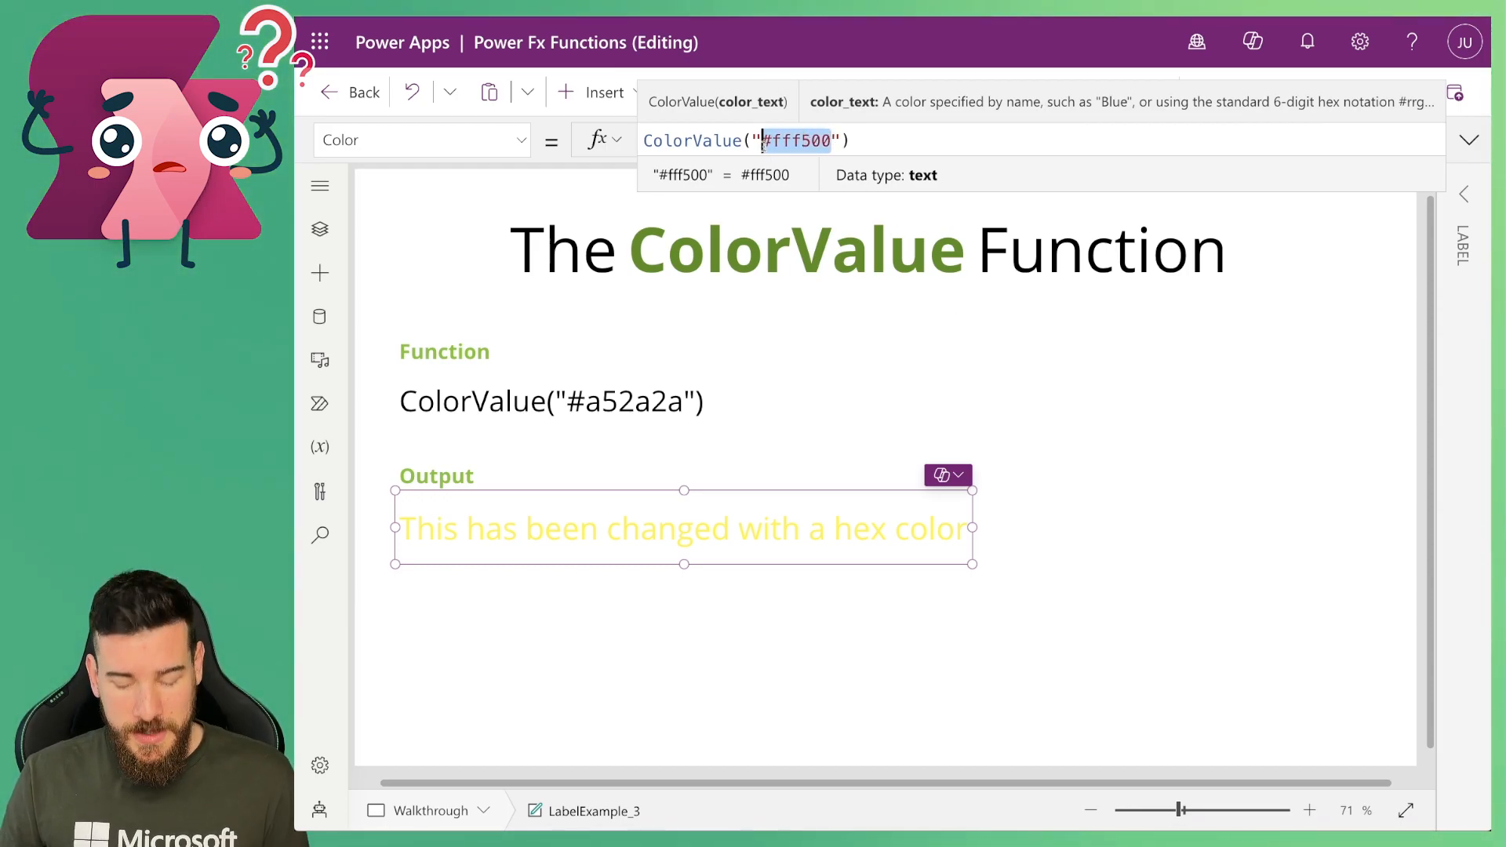
Replace the hex code with the colour name "Red" inside ColorValue.
type("Red")
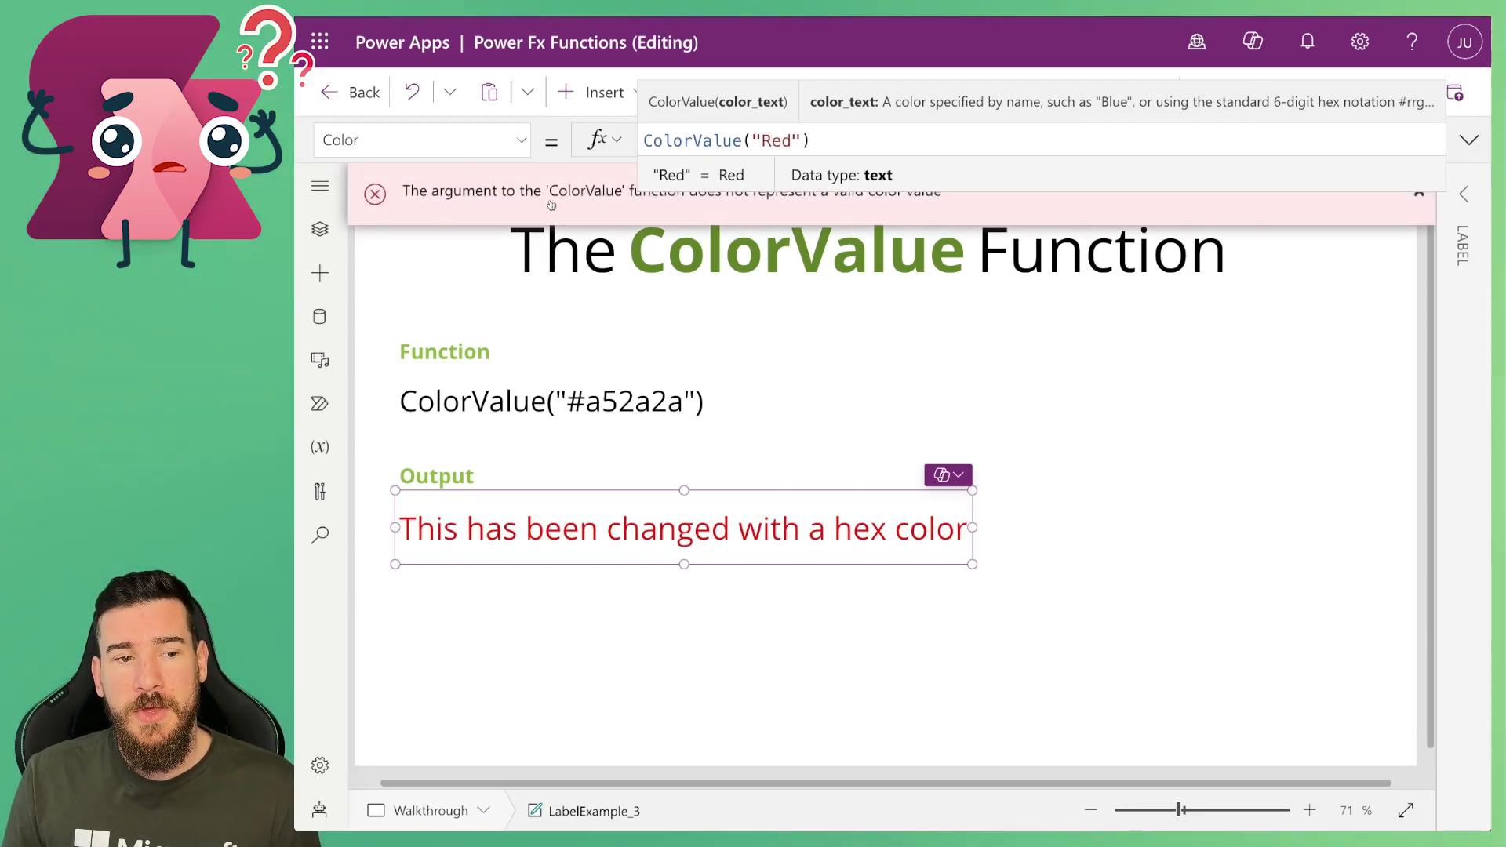
mouse_move(1323, 210)
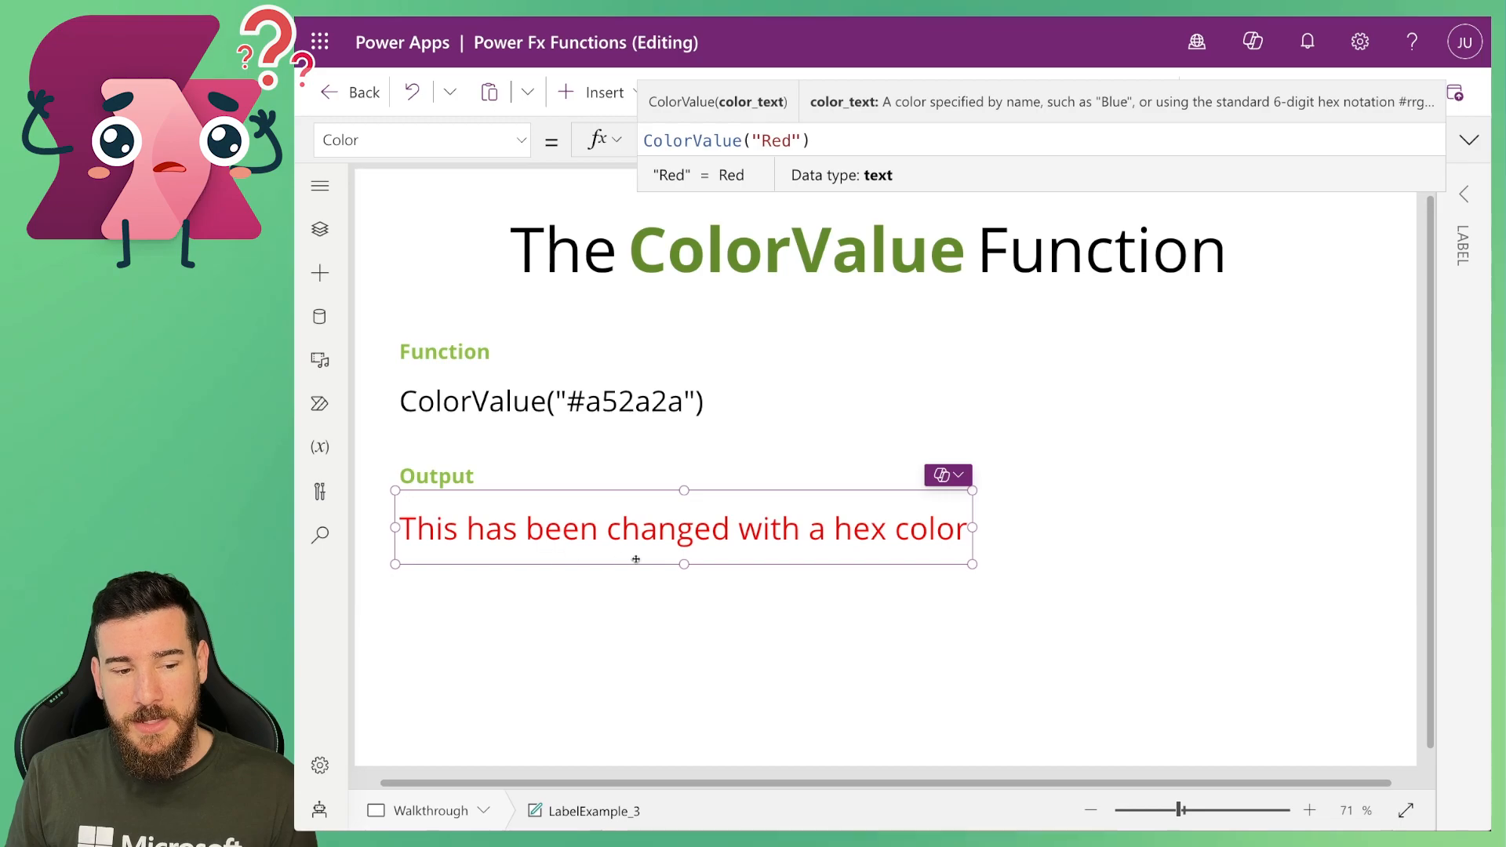
double_click(775, 140)
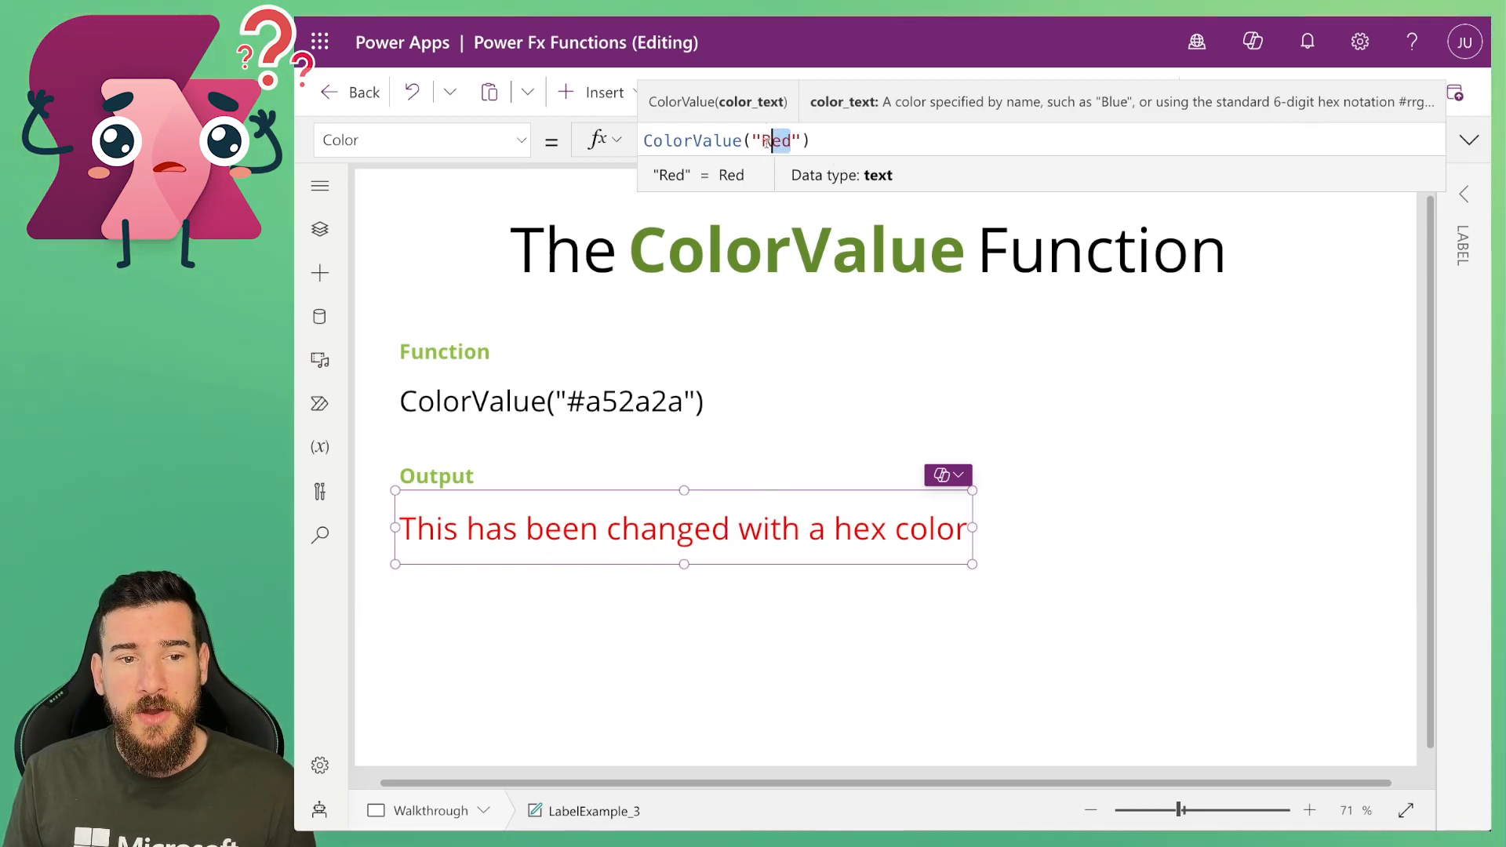
Change the ColorValue colour name from Red to "Brown".
type("Brown")
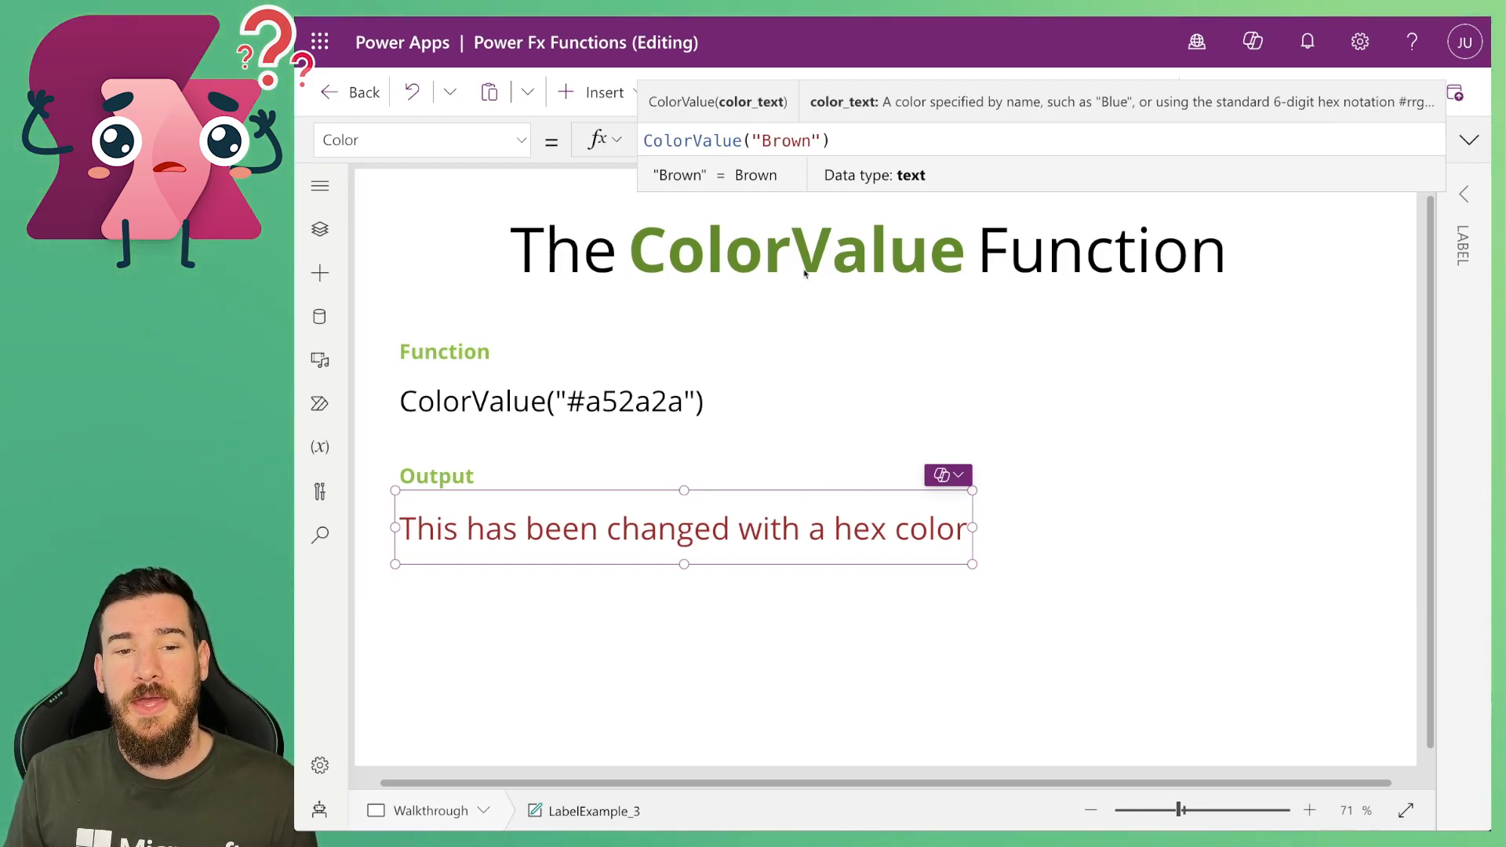
left_click(1108, 375)
type("C")
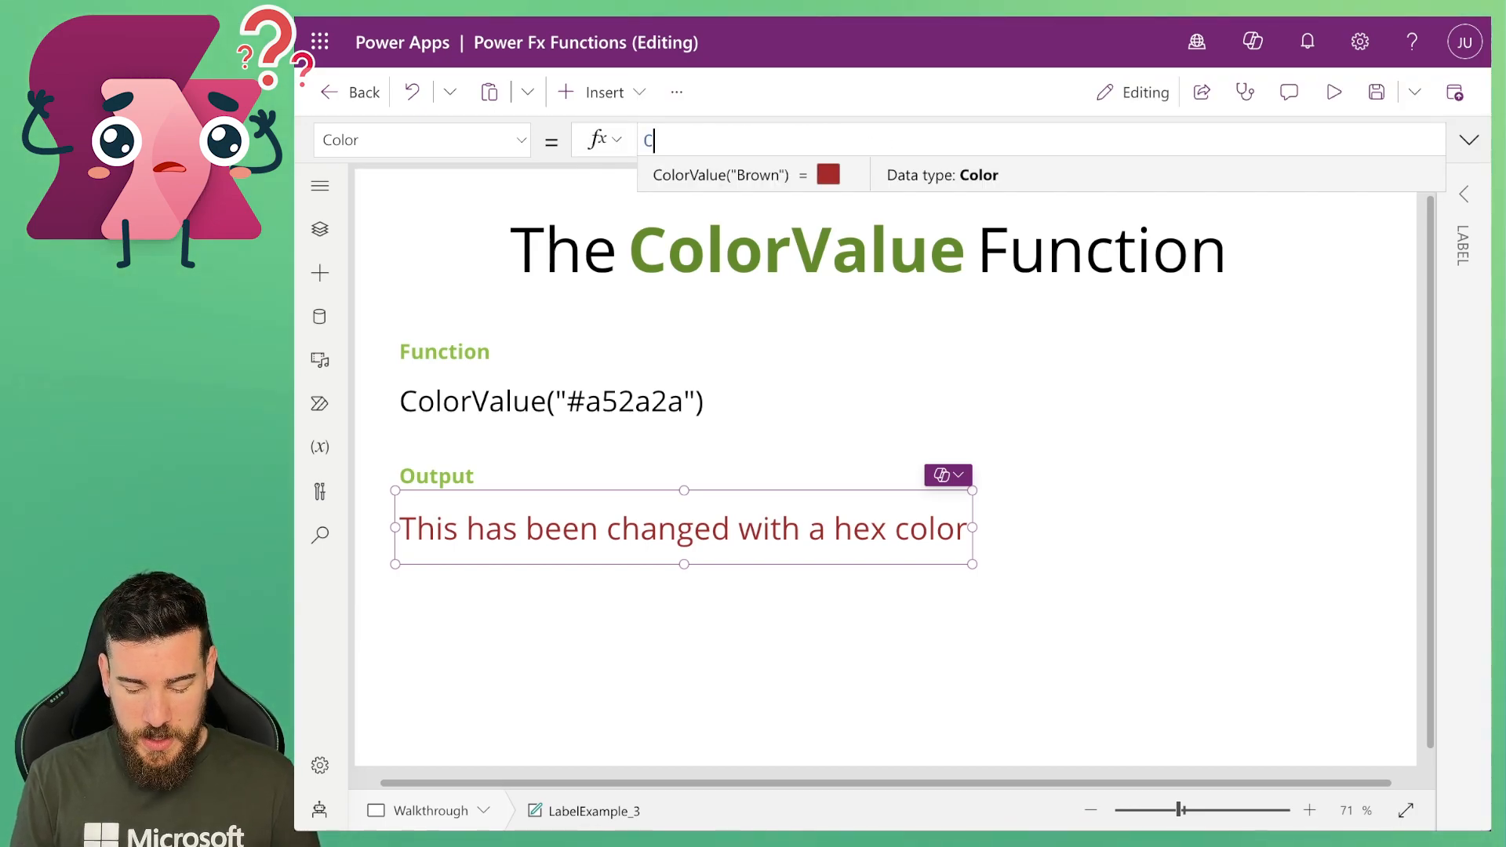
Set the label Color formula to Color.Brown using IntelliSense.
type("olor.B")
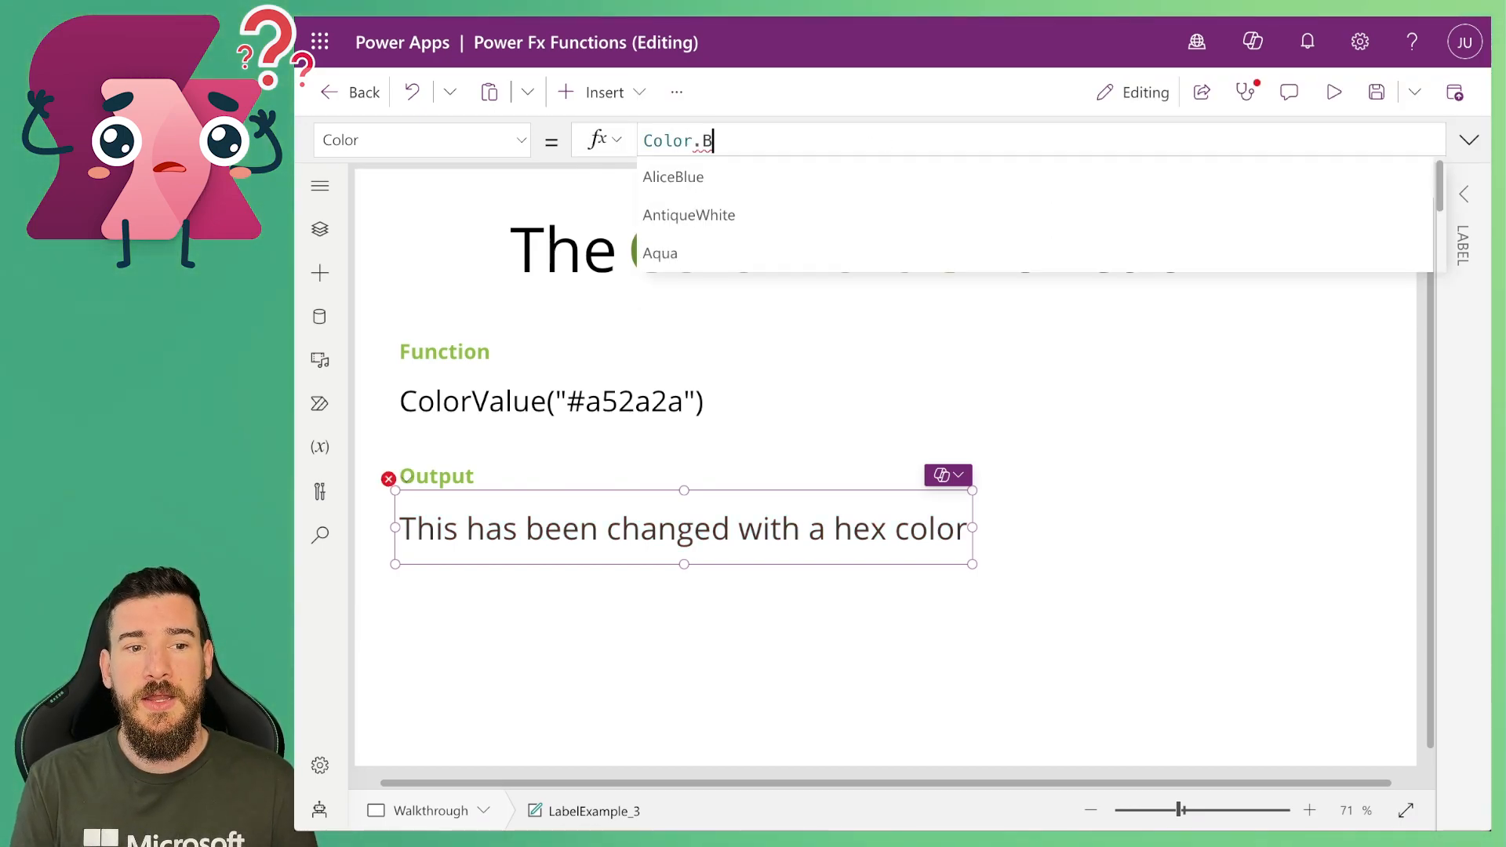
type("ri")
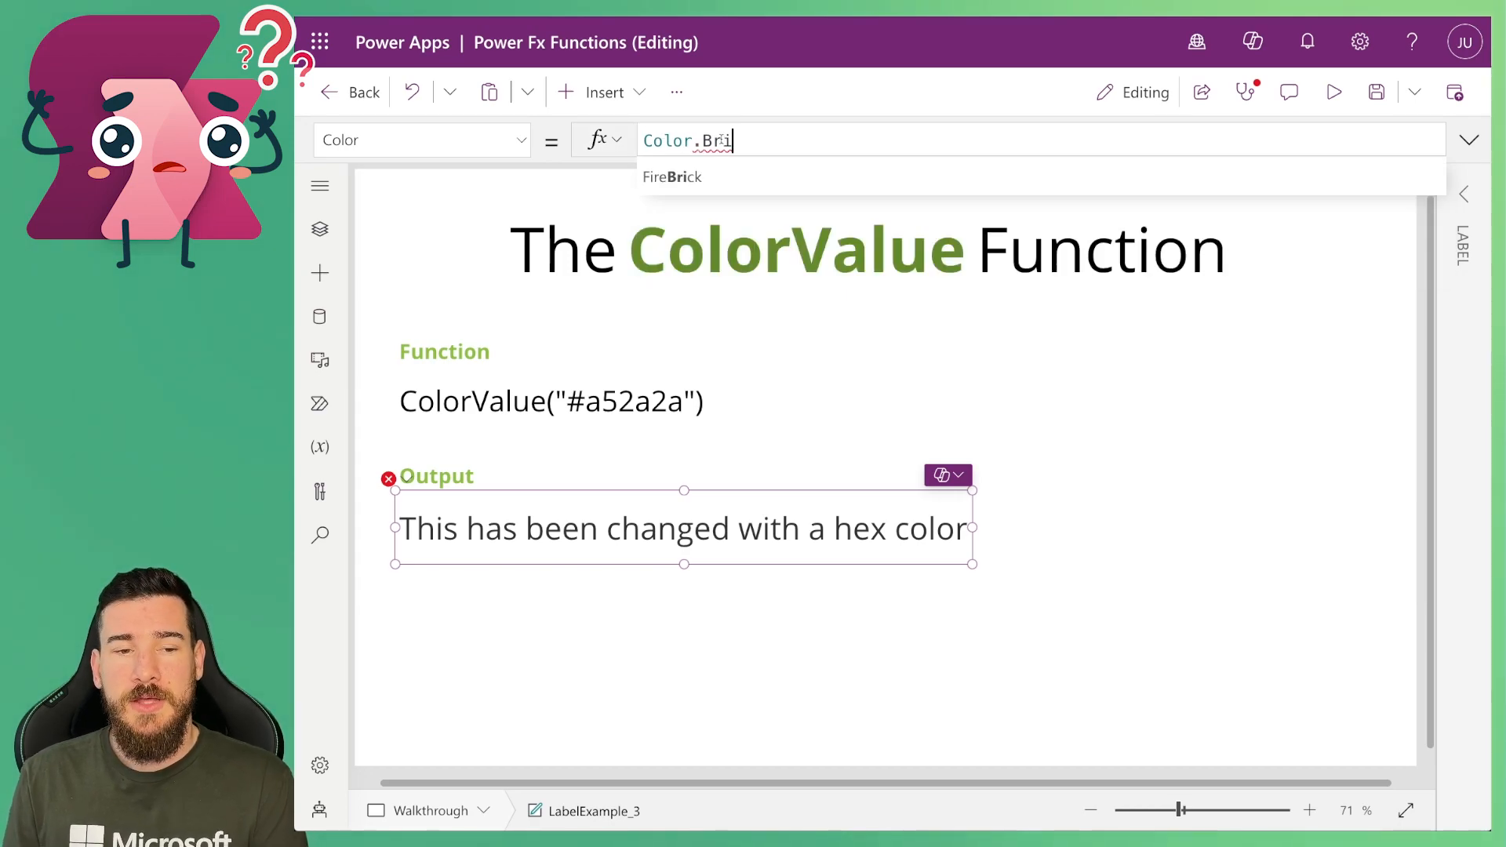
type("ow")
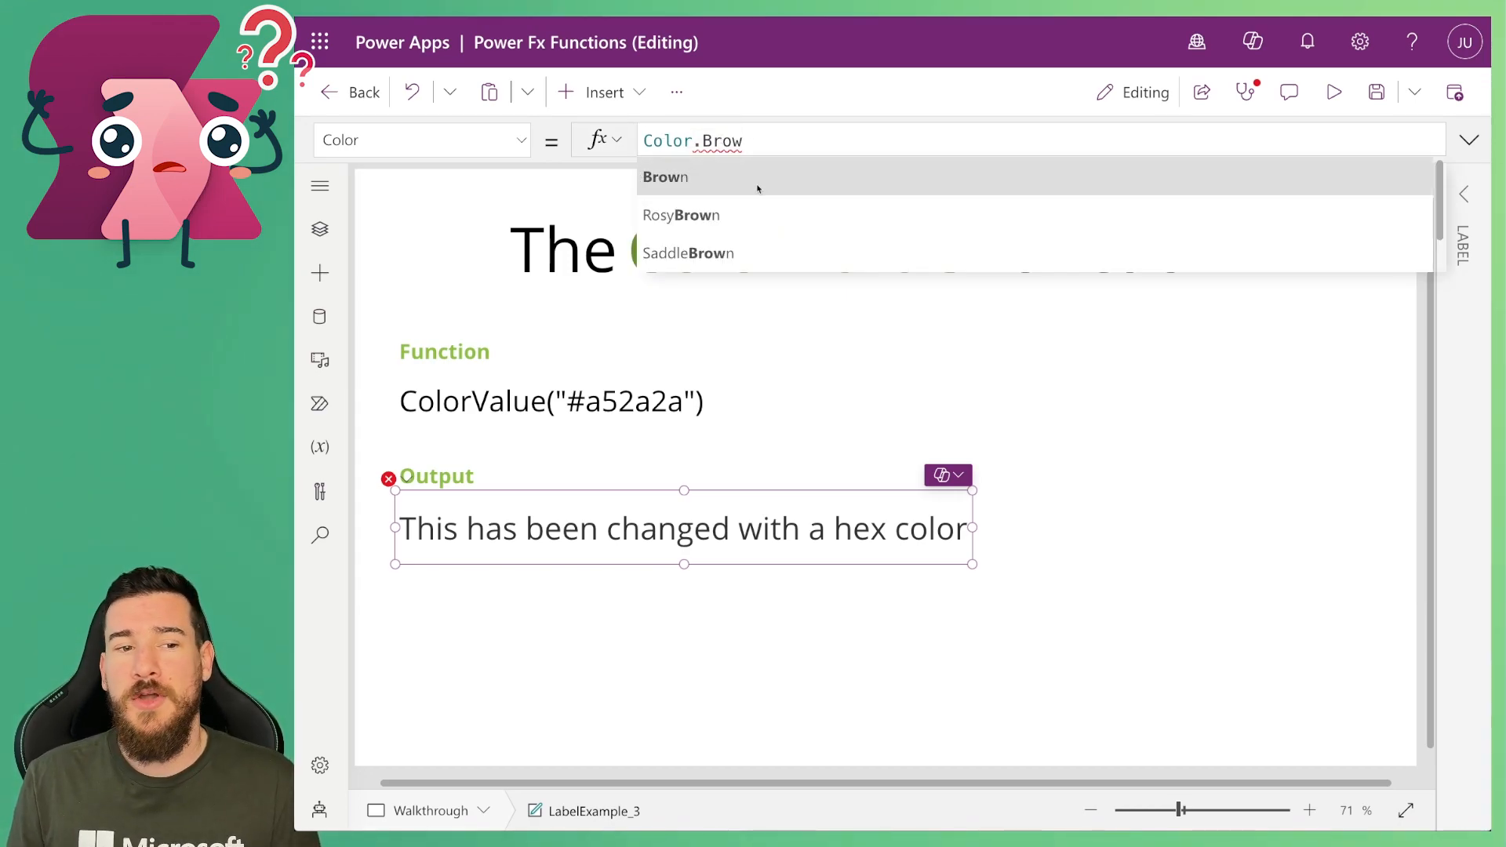
left_click(664, 177)
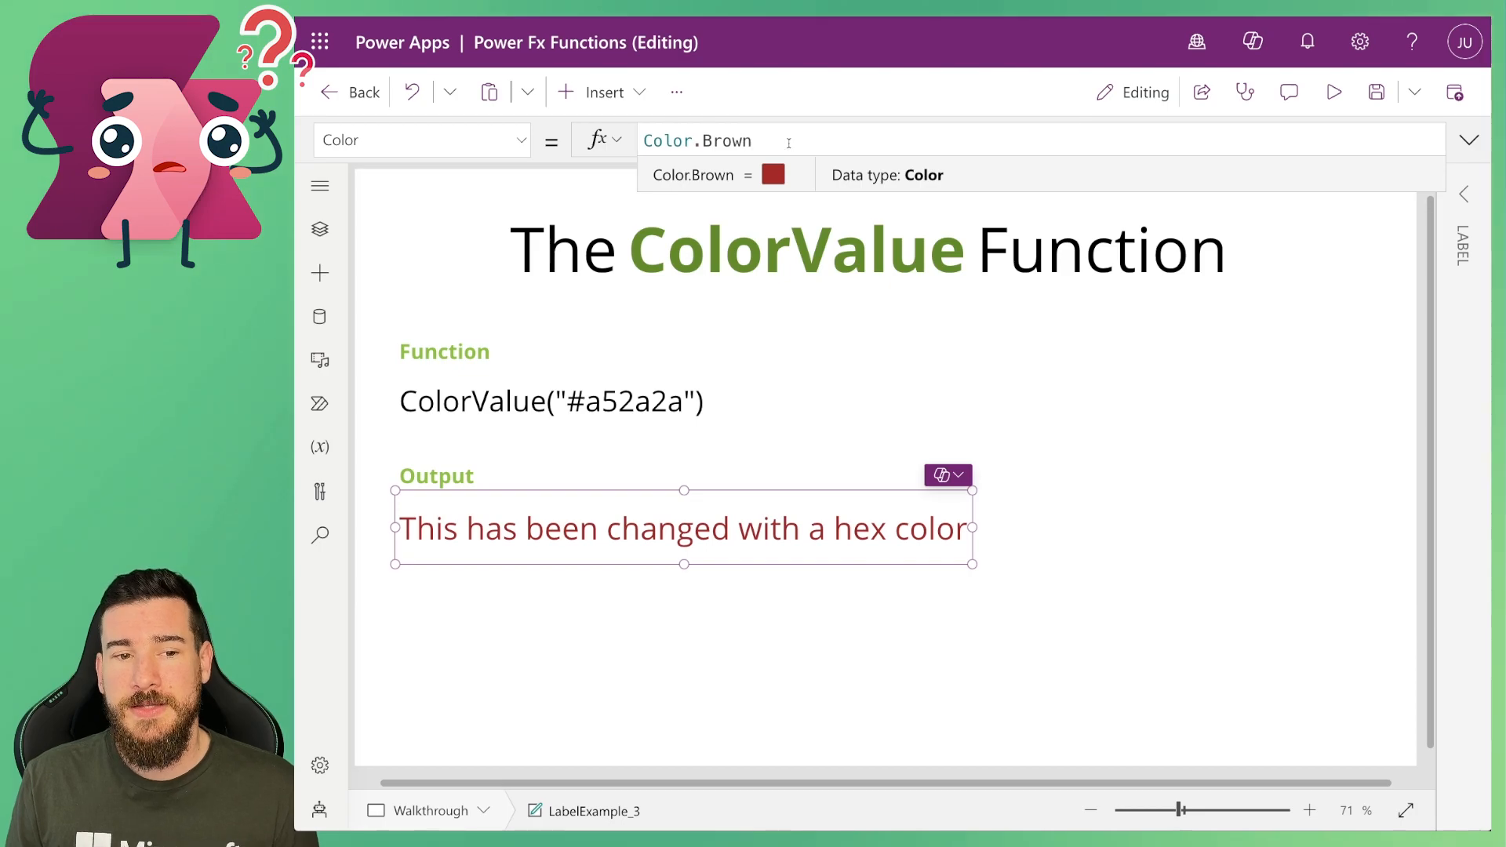
Begin retyping the formula as ColorValue("Brown".
type("C")
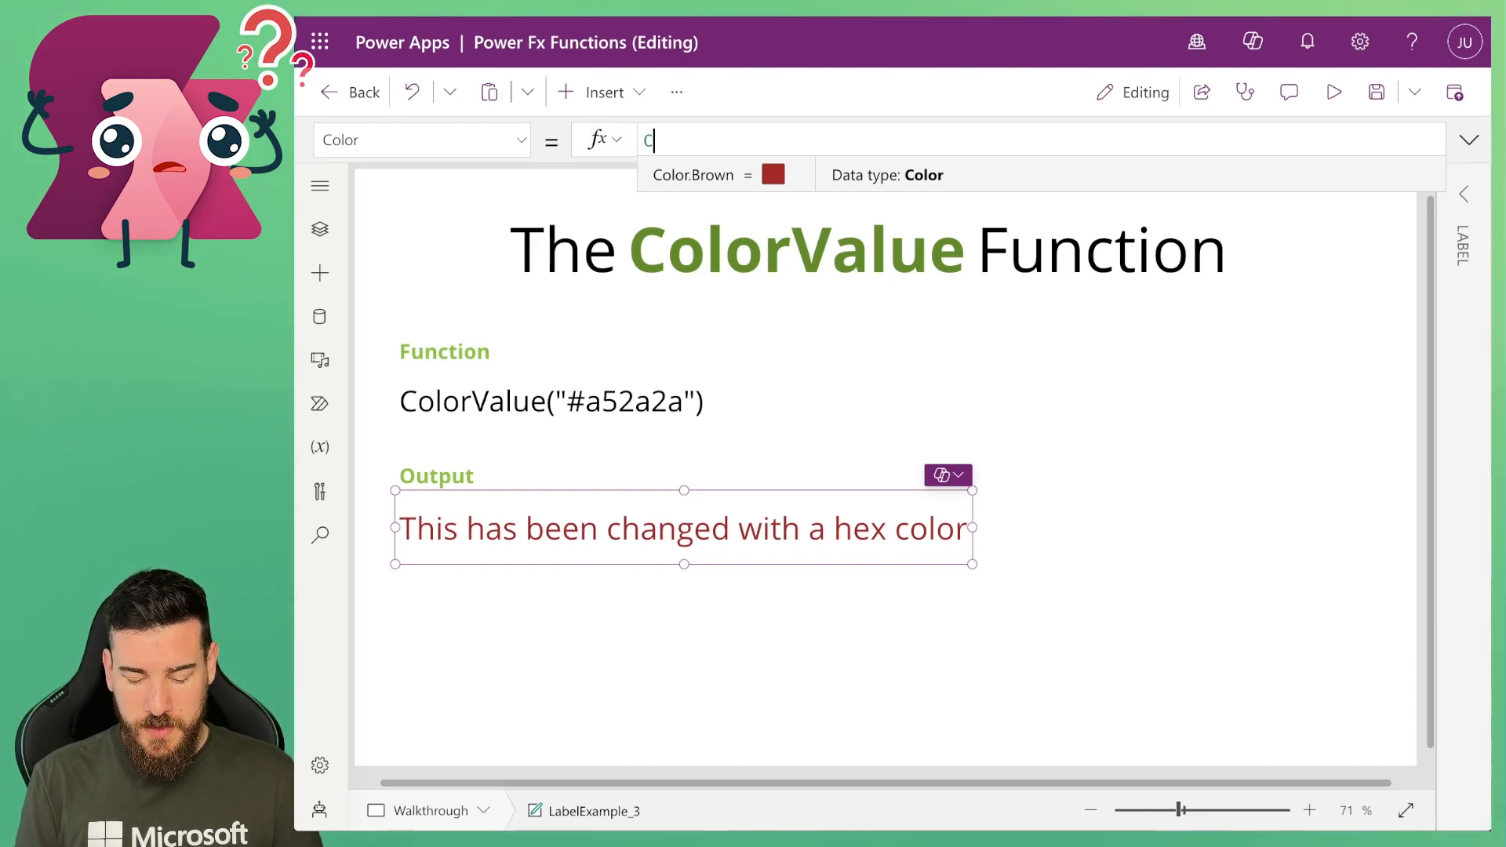
type("olorValue(\"")
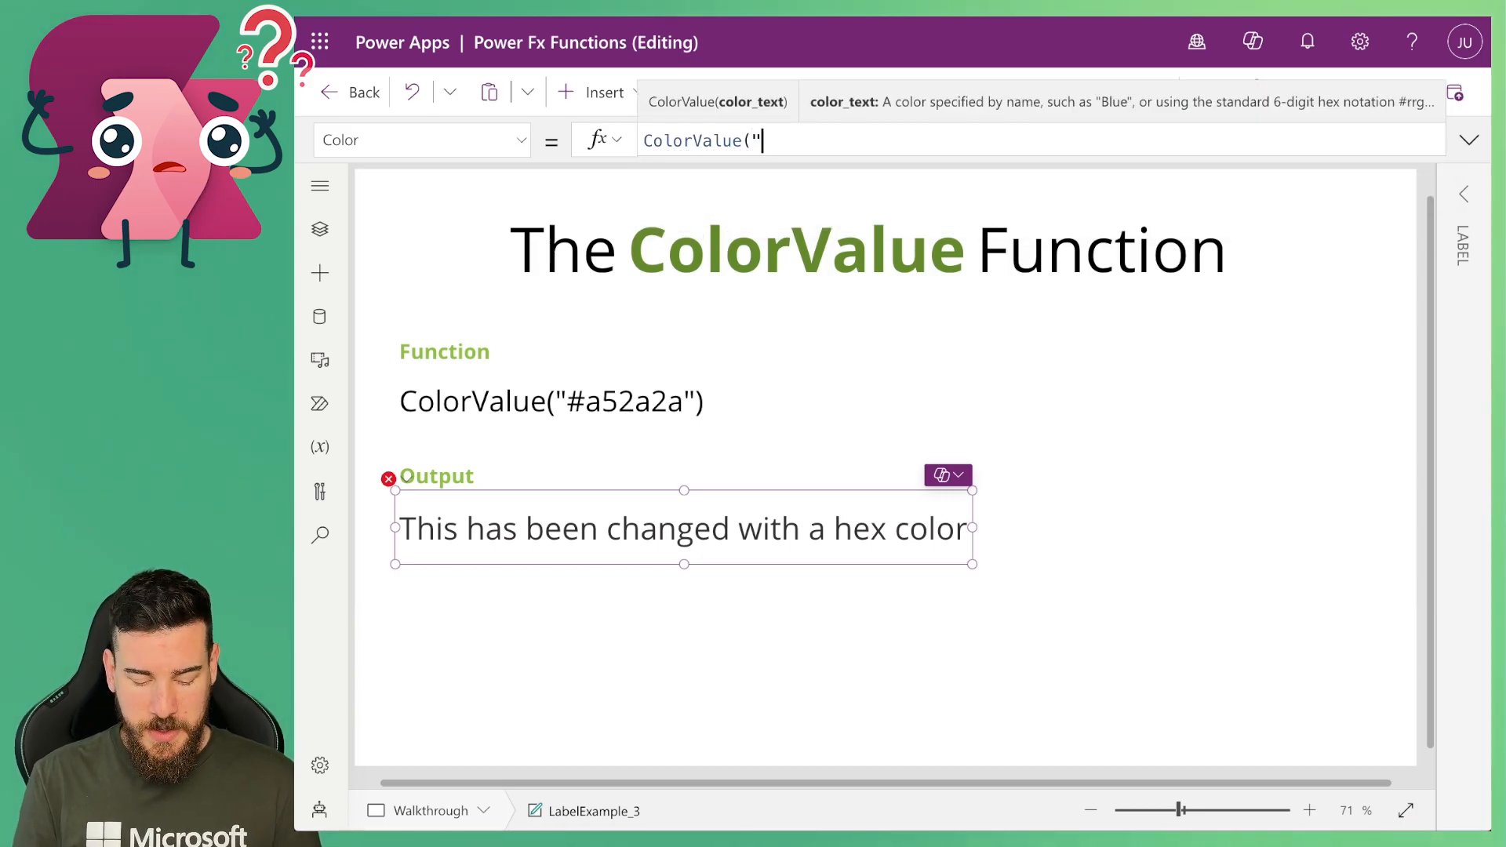
type("Brown\"")
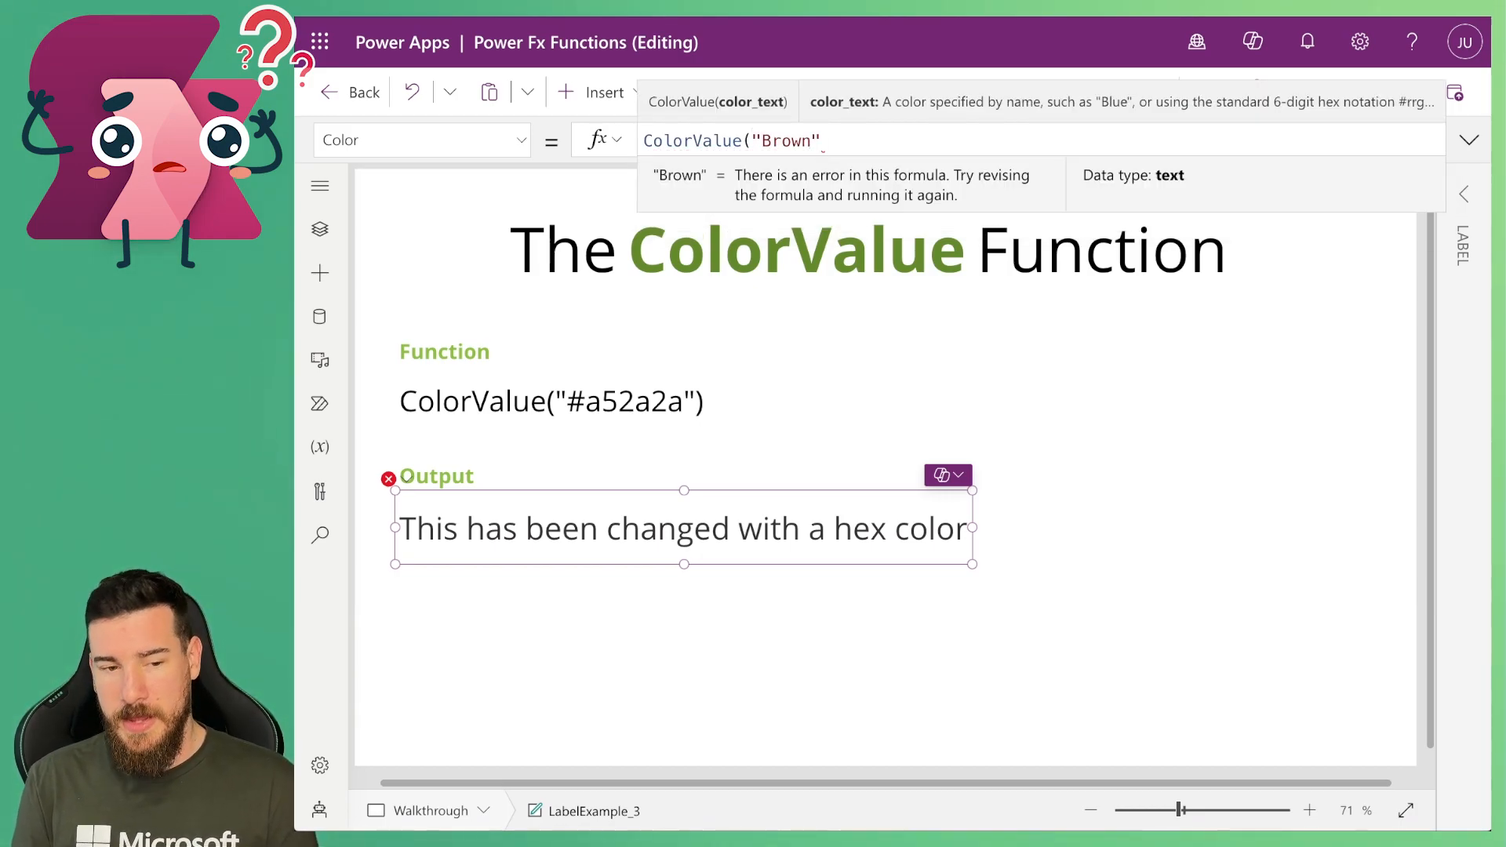